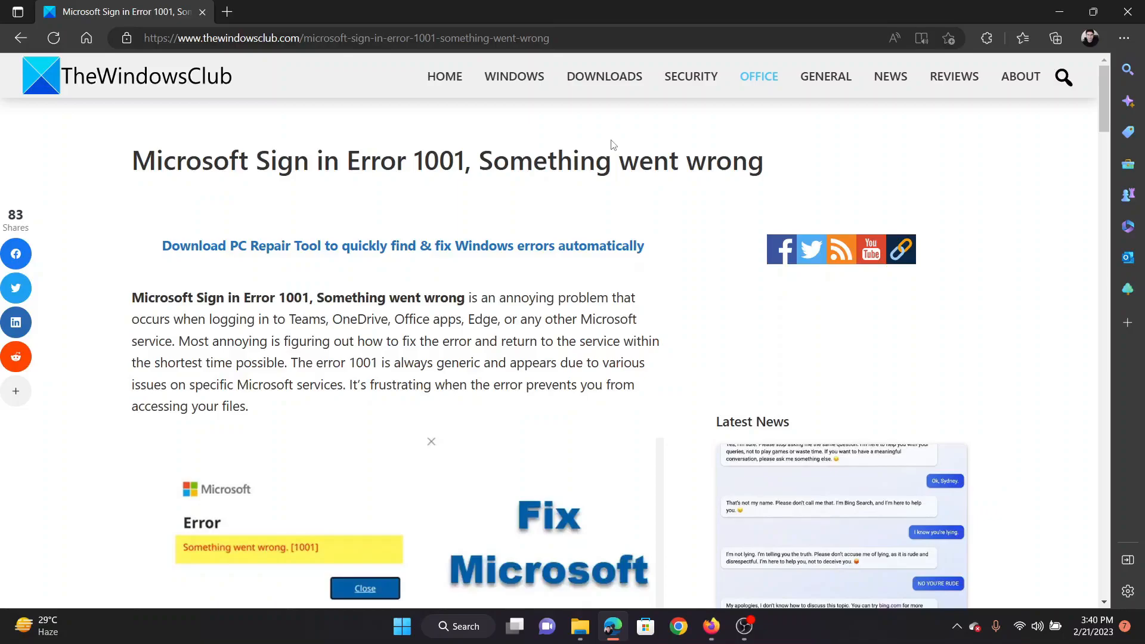
Scroll the TheWindowsClub article down to its list of six fixes for Sign in Error 1001
{"action": "scroll", "scroll_direction": "down", "scroll_amount": 3}
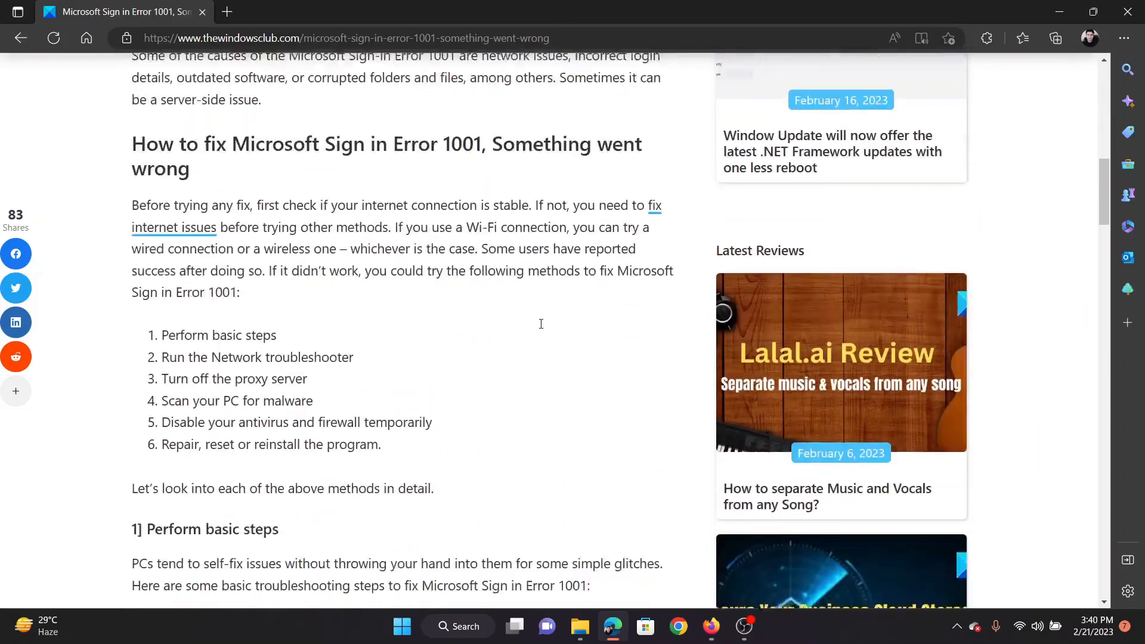
{"action": "scroll", "scroll_direction": "down", "scroll_amount": 3}
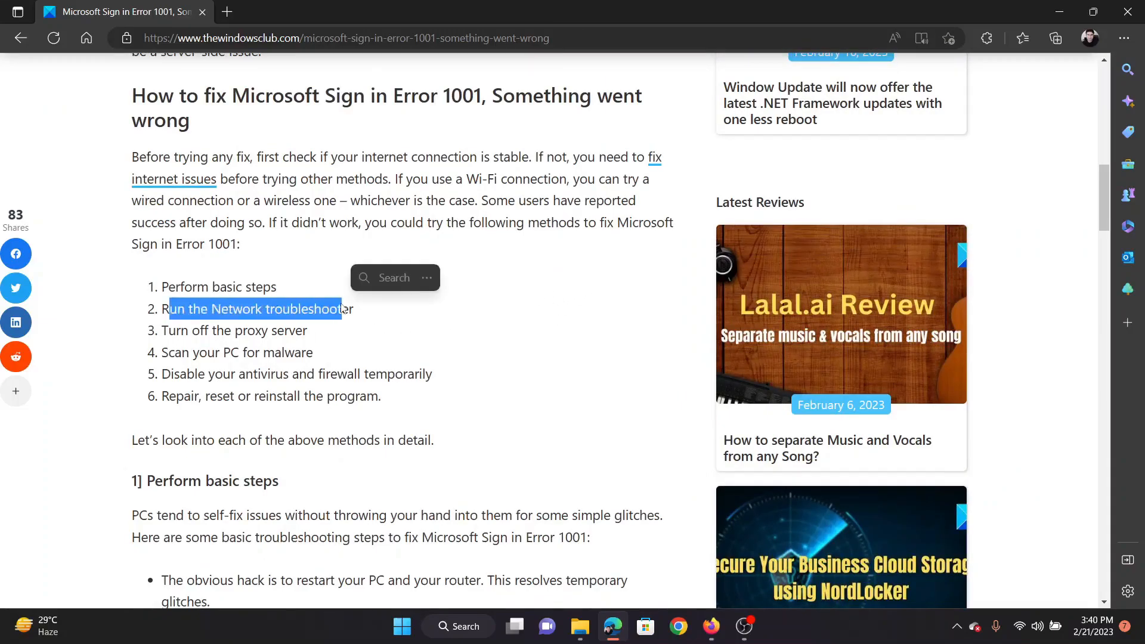
Reach System > Troubleshoot > Other troubleshooters in Windows Settings from the Start quick-link menu
{"action": "right_click", "coordinate": [401, 626]}
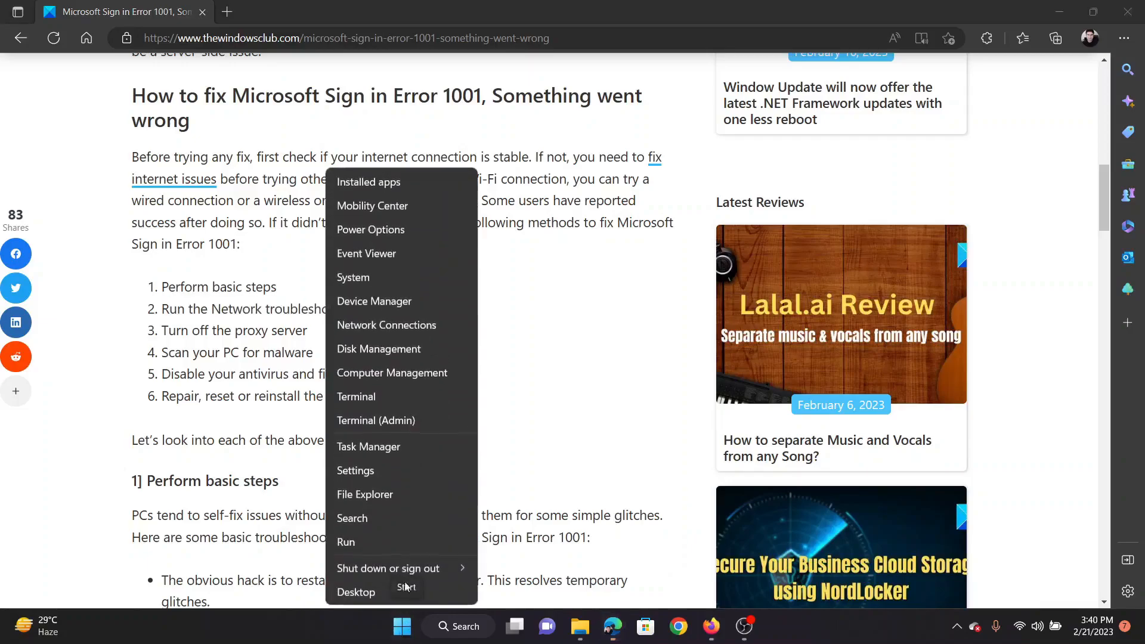
{"action": "left_click", "coordinate": [356, 470]}
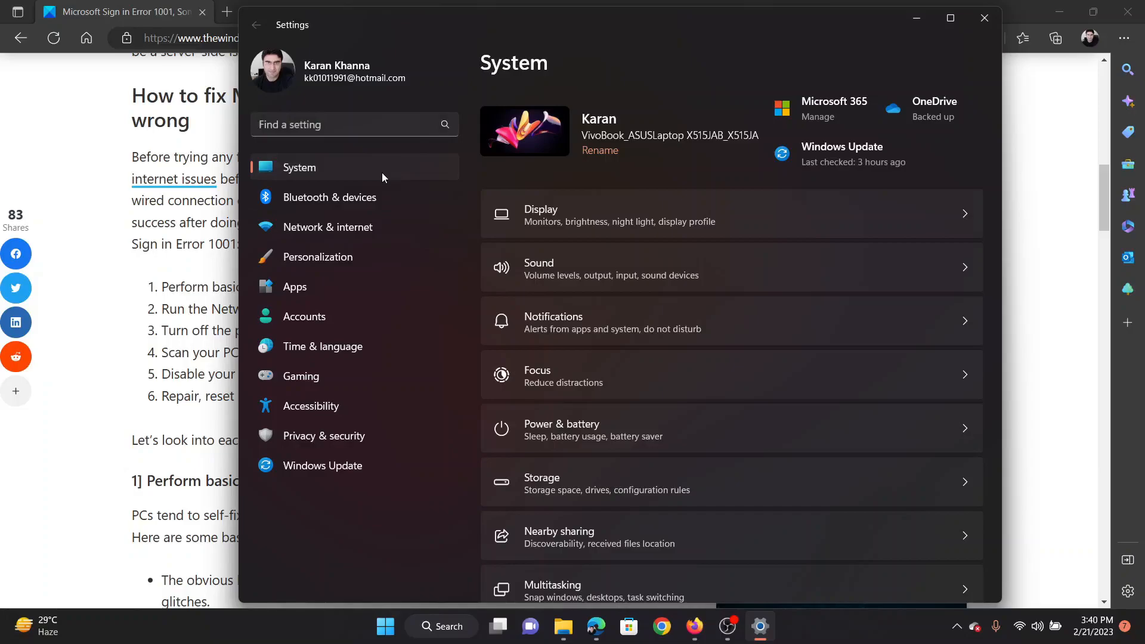
{"action": "scroll", "scroll_direction": "down", "scroll_amount": 3}
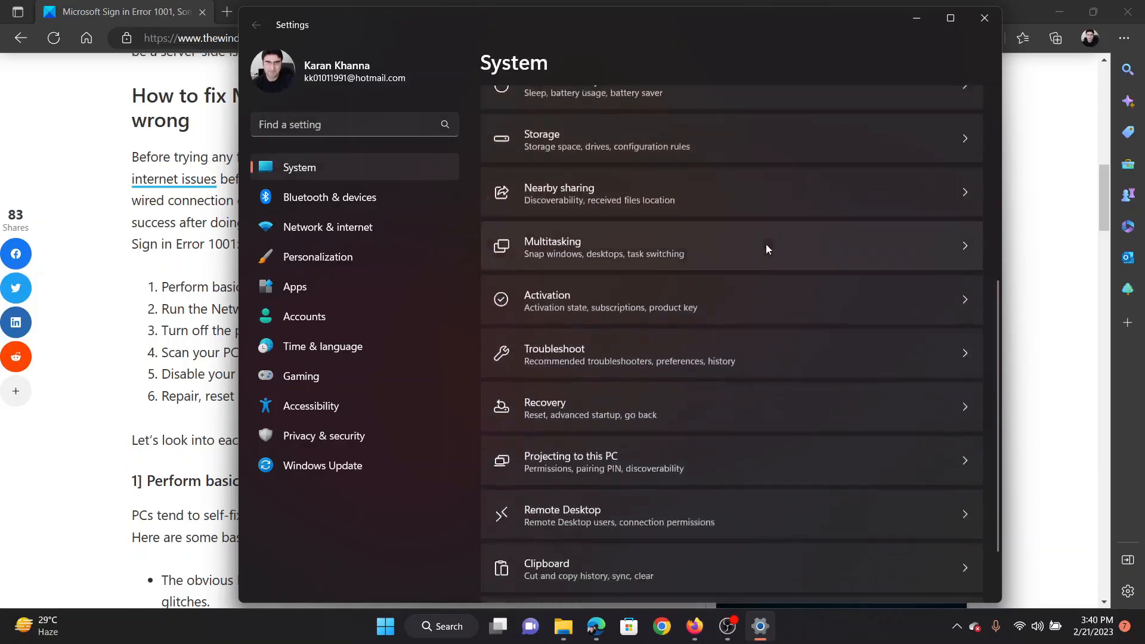
{"action": "scroll", "scroll_direction": "down", "scroll_amount": 3}
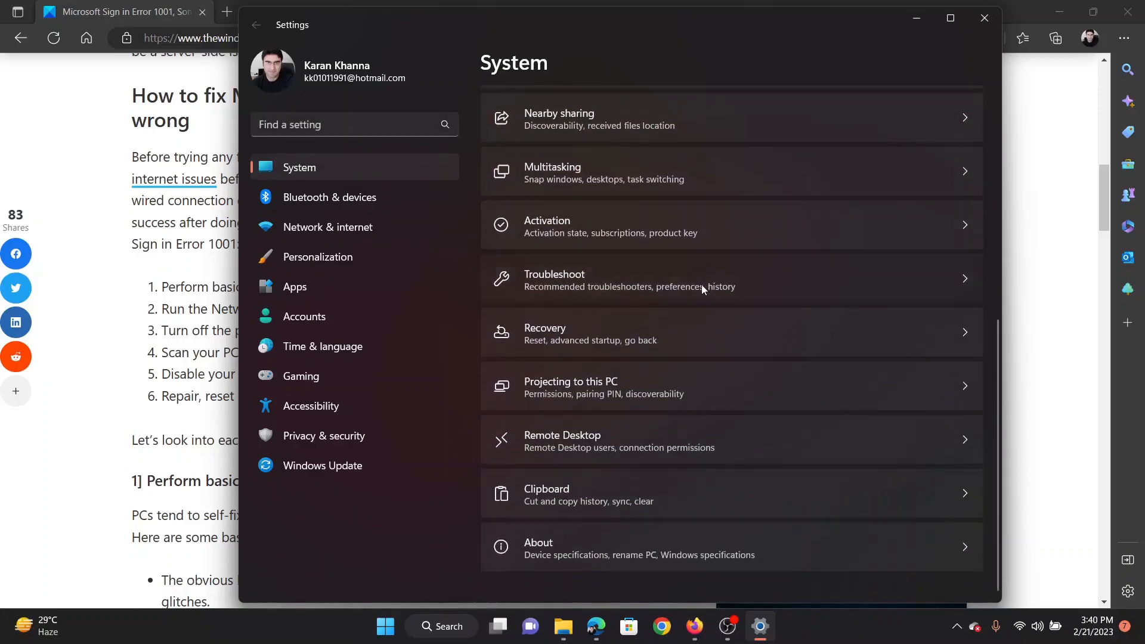
{"action": "left_click", "coordinate": [553, 279]}
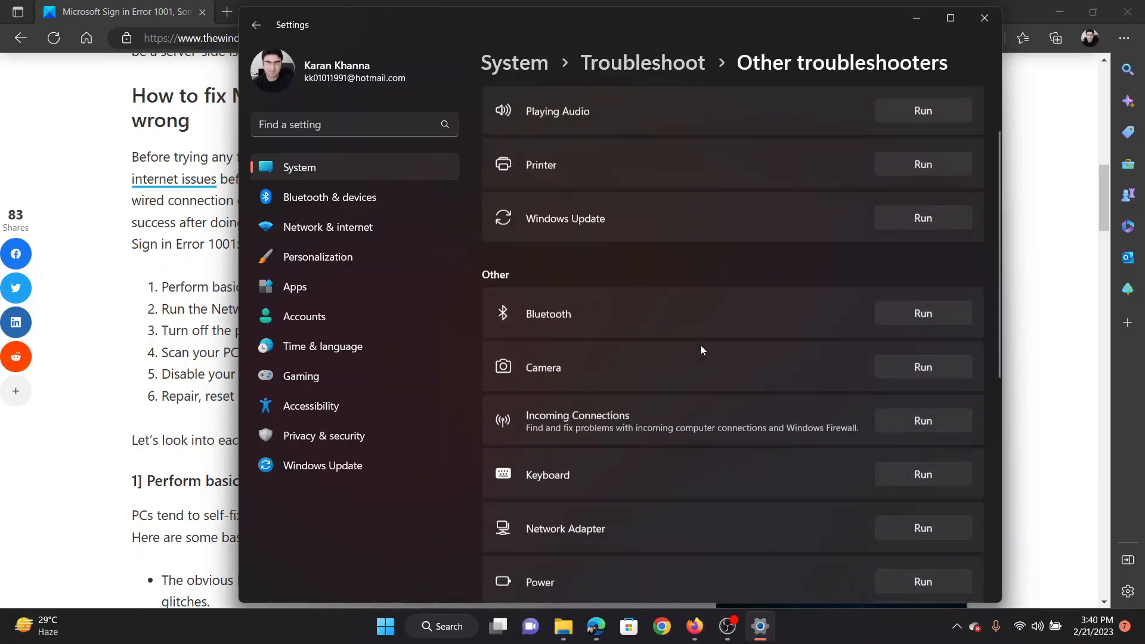
Run the Network Adapter troubleshooter and dismiss the network diagnostics window
{"action": "scroll", "scroll_direction": "down", "scroll_amount": 3}
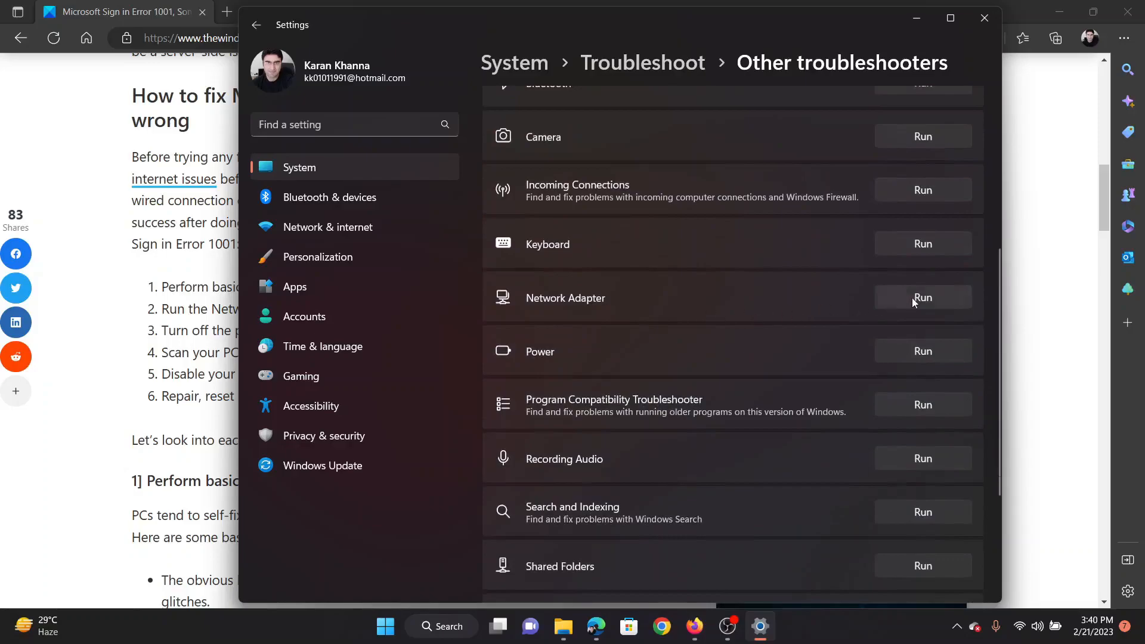
{"action": "left_click", "coordinate": [922, 297]}
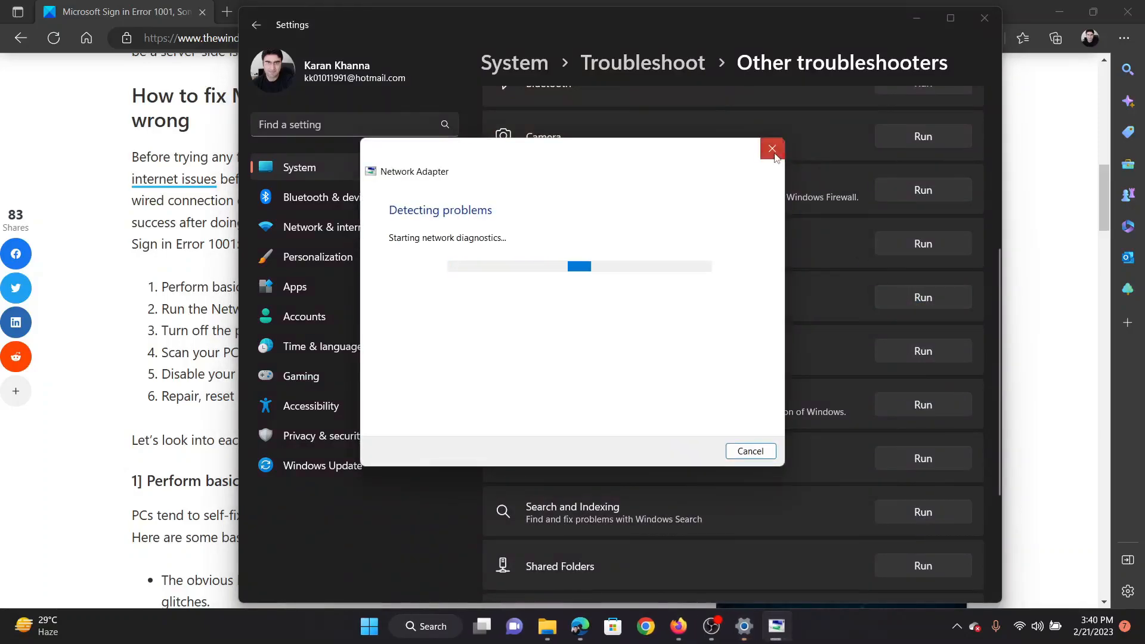
{"action": "left_click", "coordinate": [772, 150]}
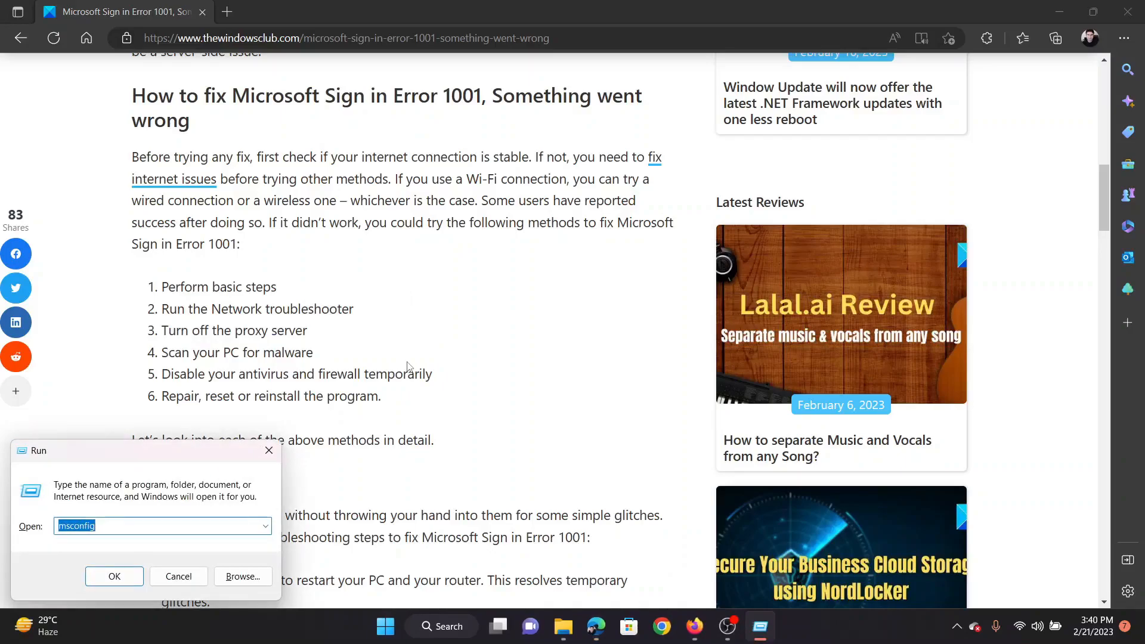
Launch inetcpl.cpl and reach LAN settings from the Internet Properties Connections tab
{"action": "type", "text": "inetcpl.cpl"}
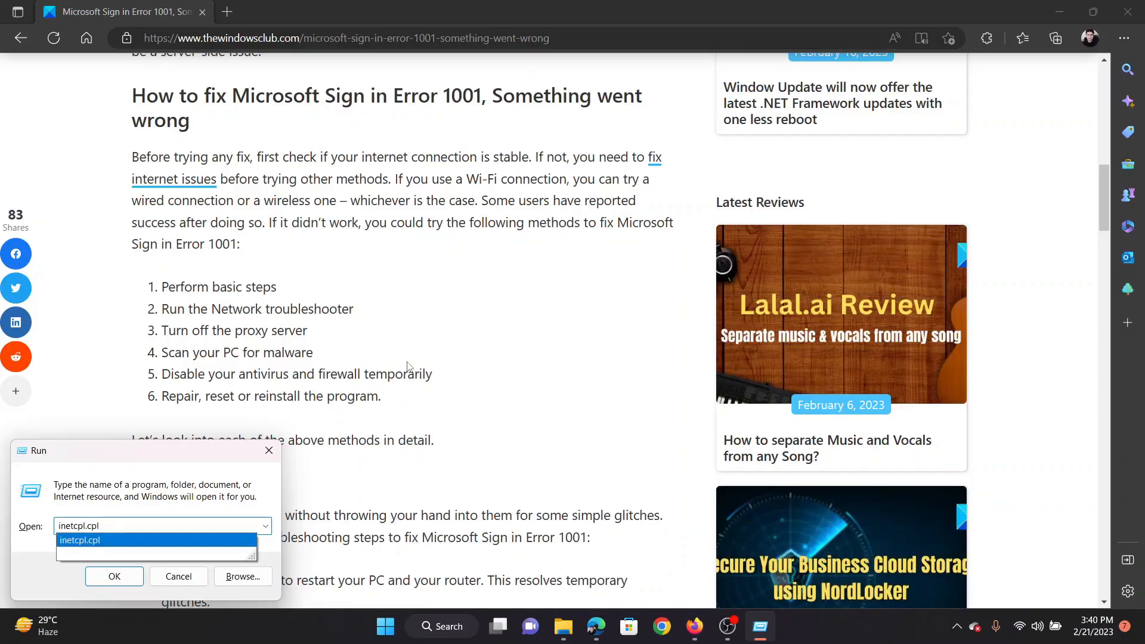
{"action": "left_click", "coordinate": [115, 577]}
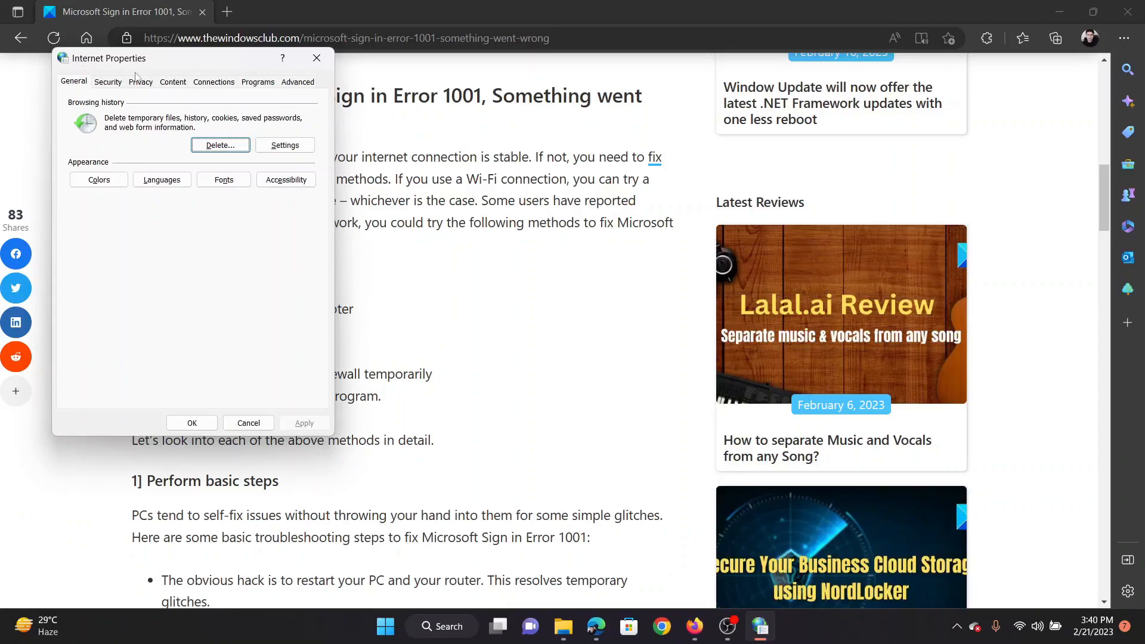
{"action": "left_click", "coordinate": [297, 82]}
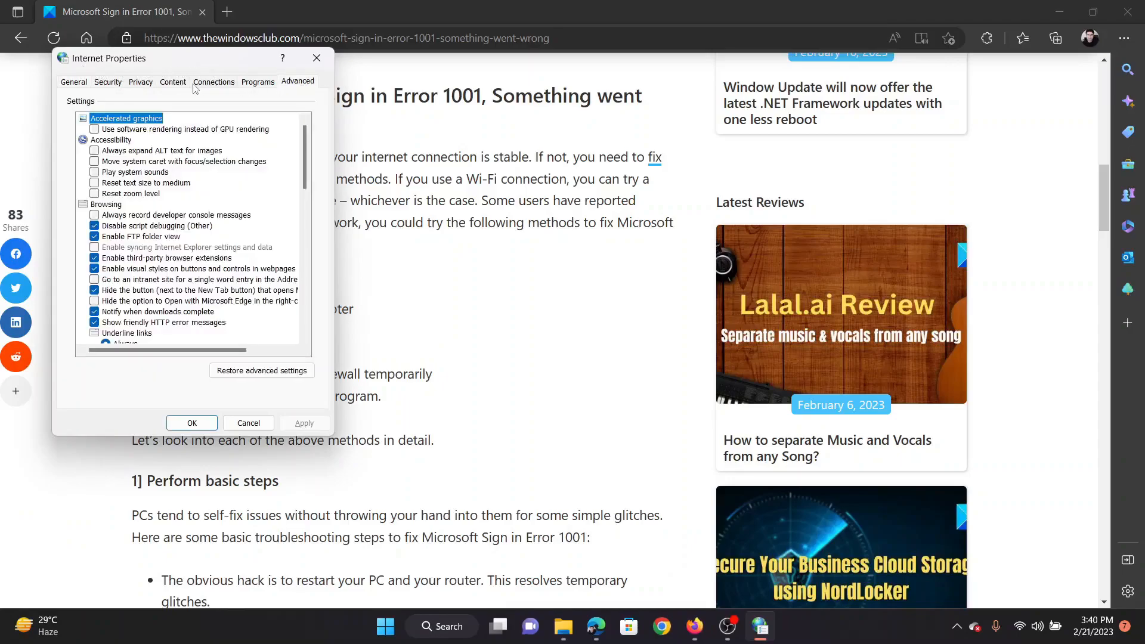
{"action": "left_click", "coordinate": [214, 82]}
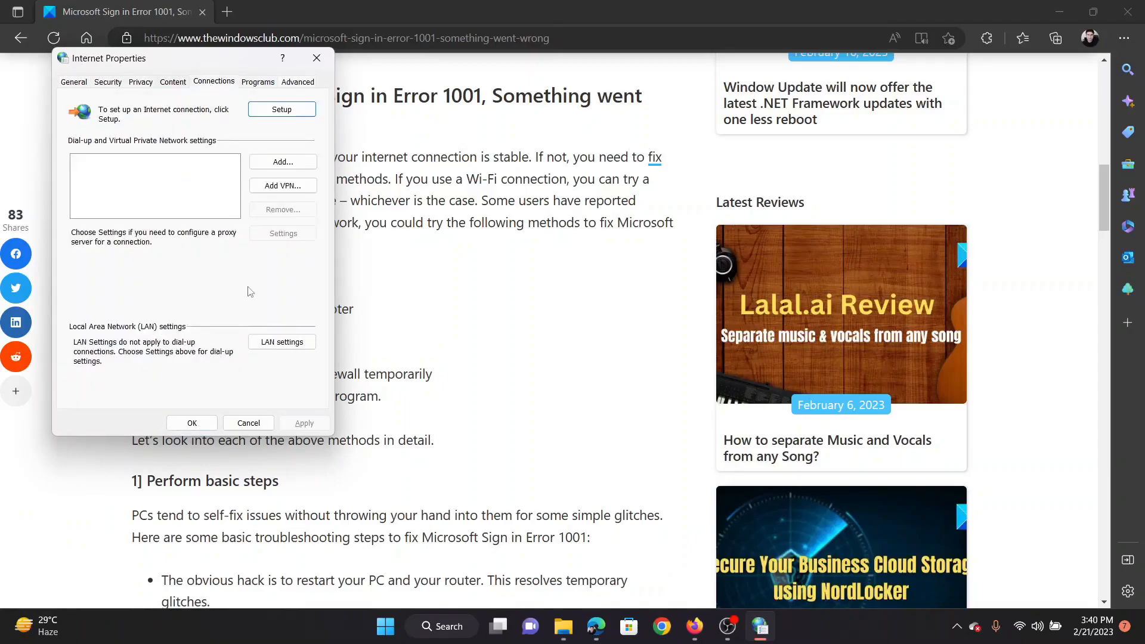
{"action": "left_click", "coordinate": [281, 342]}
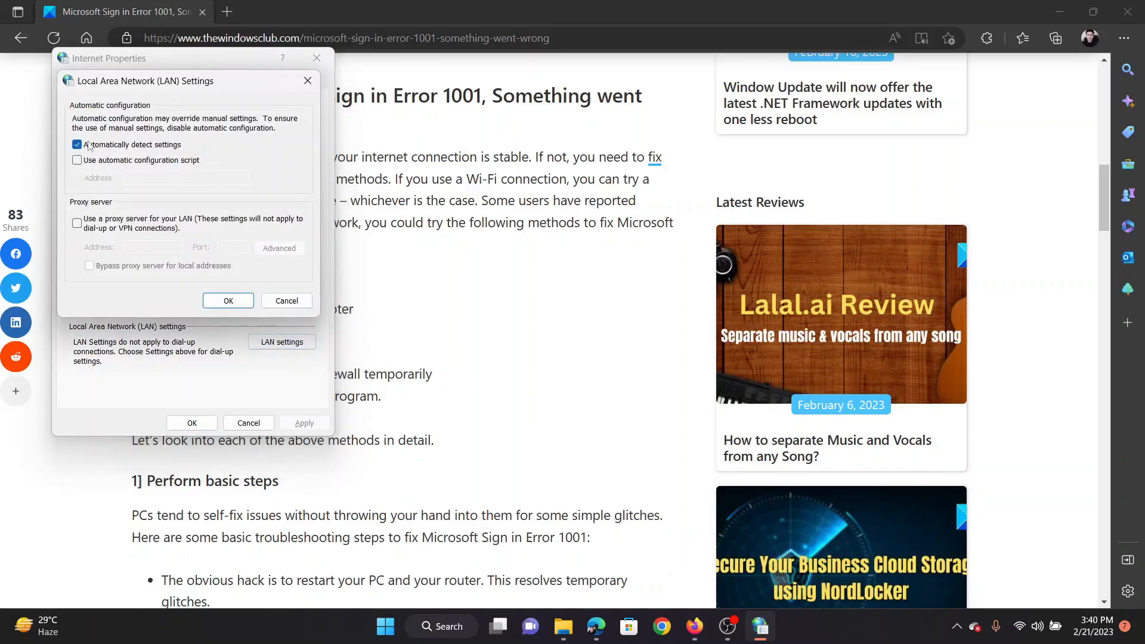
Keep automatic detection on with no proxy server, confirm LAN settings and close Internet Properties
{"action": "left_click", "coordinate": [76, 144]}
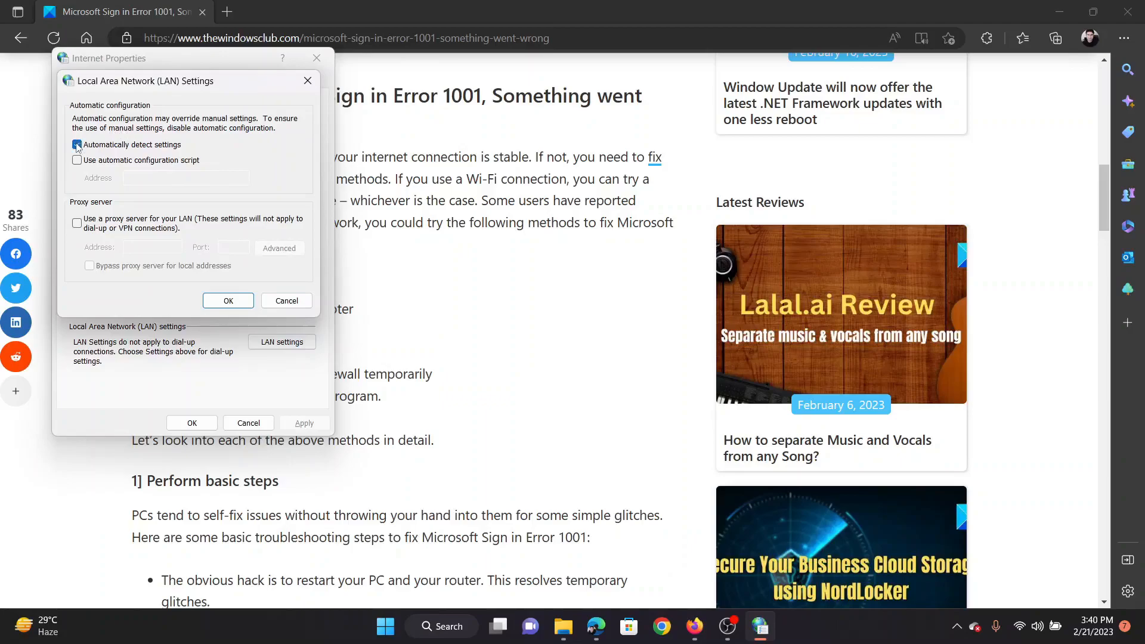
{"action": "left_click", "coordinate": [76, 145]}
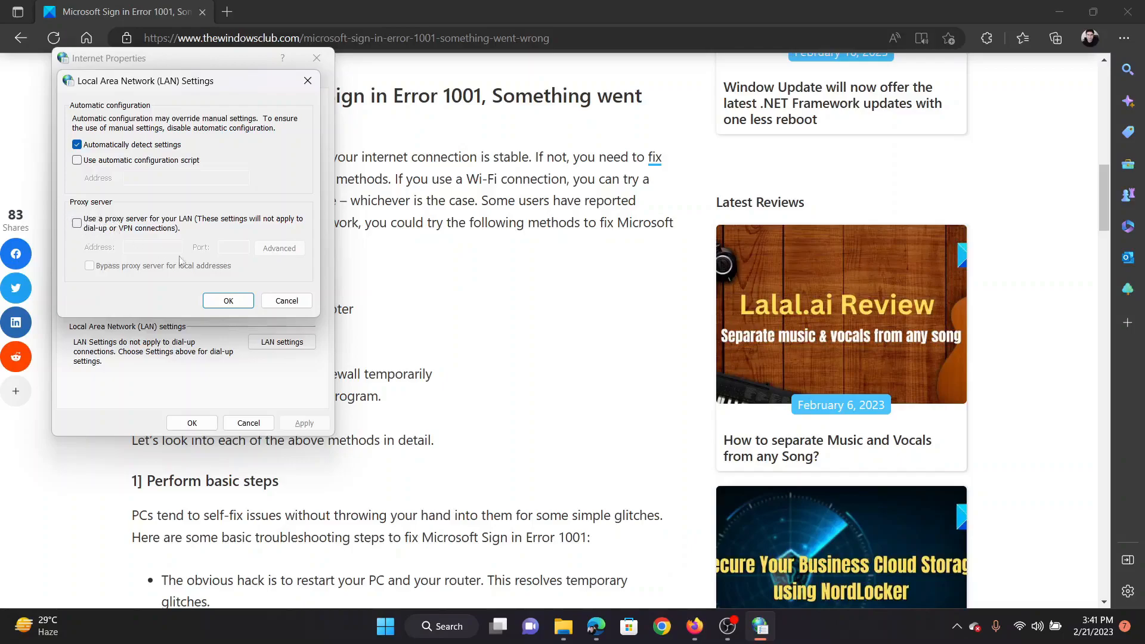
{"action": "left_click", "coordinate": [308, 81]}
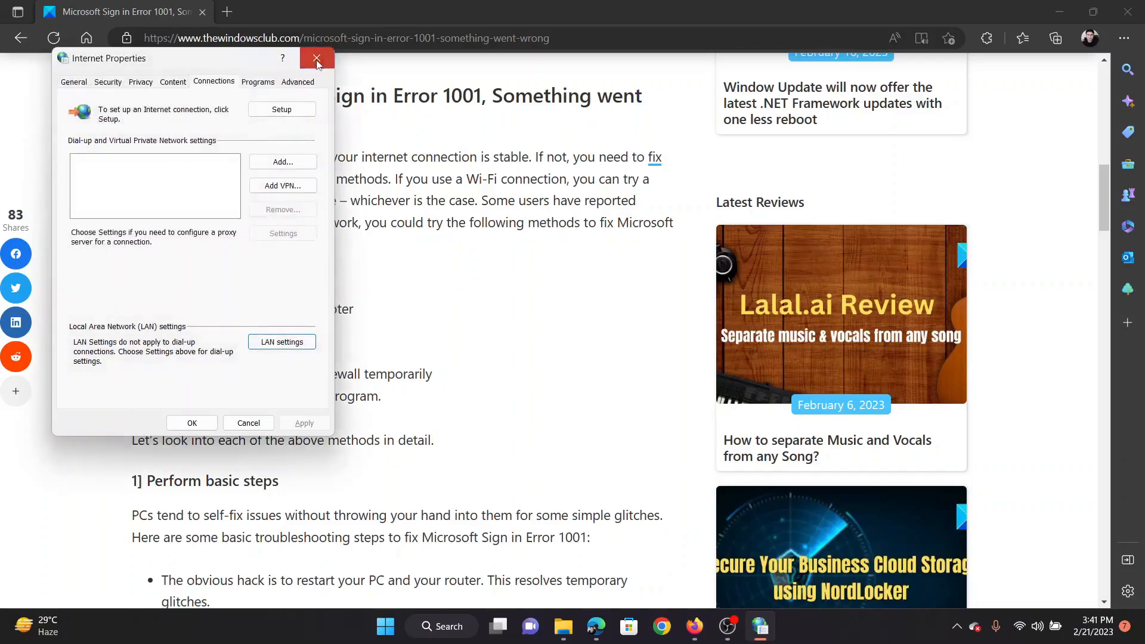
{"action": "left_click", "coordinate": [315, 58]}
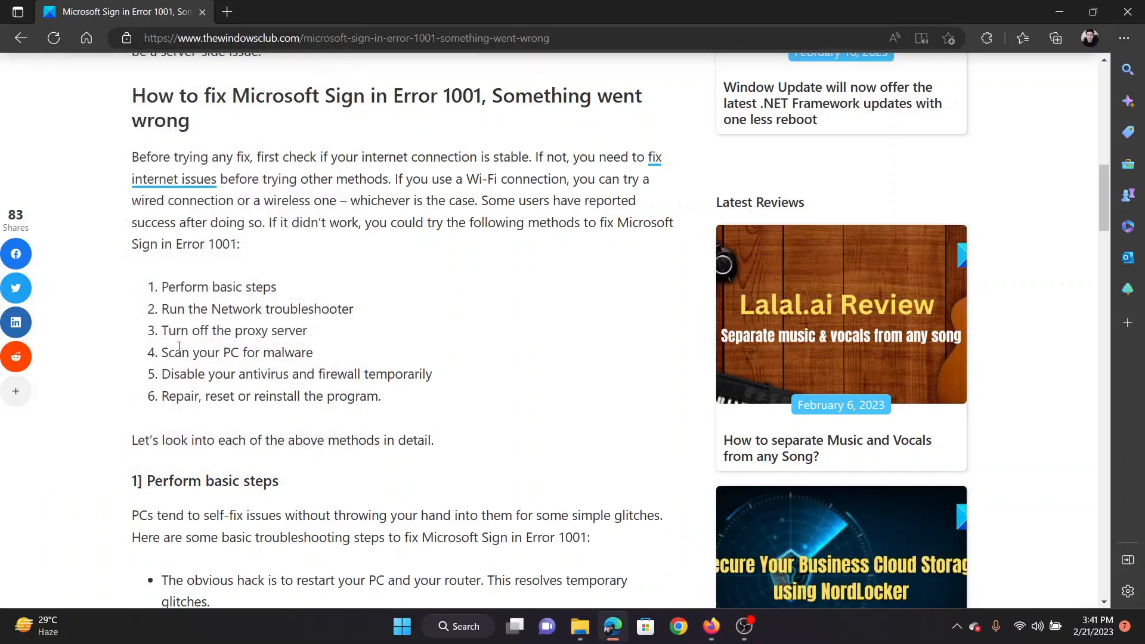
Review Virus & threat protection in Windows Security showing no current threats, then close it
{"action": "left_click_drag", "start_coordinate": [168, 353], "coordinate": [296, 353]}
{"action": "type", "text": "w"}
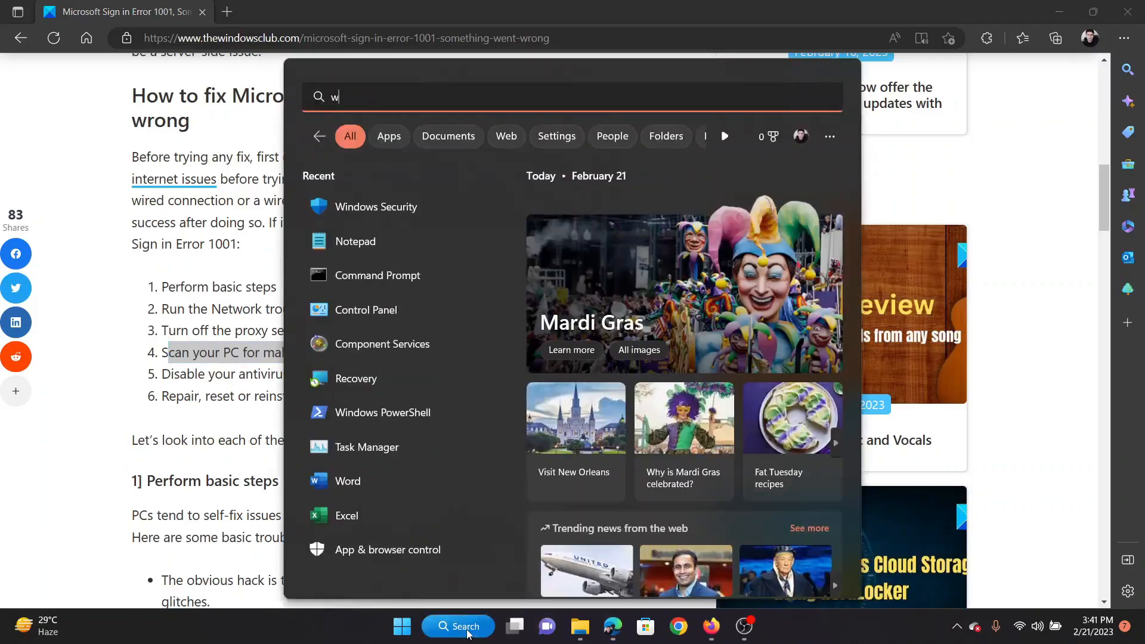
{"action": "type", "text": "ind"}
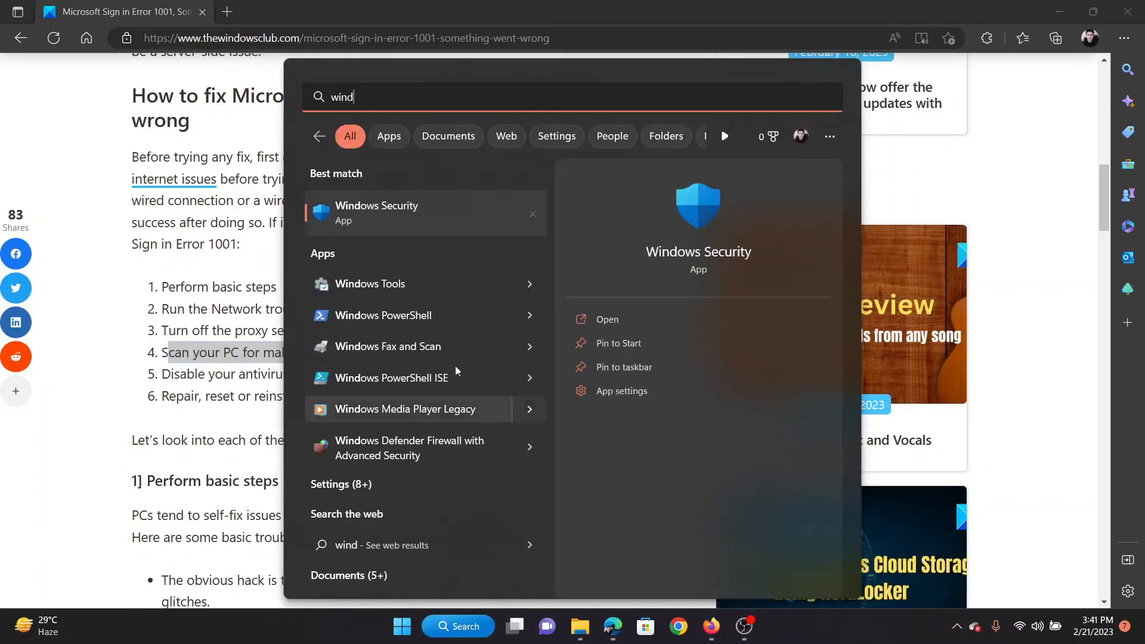
{"action": "left_click", "coordinate": [606, 319]}
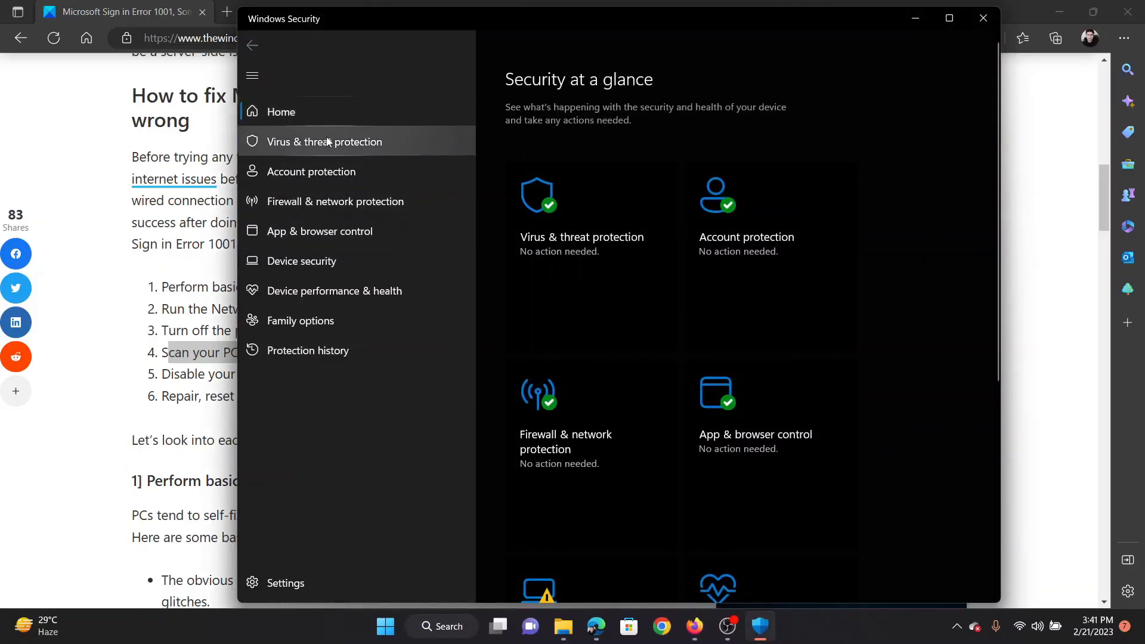
{"action": "left_click", "coordinate": [325, 142]}
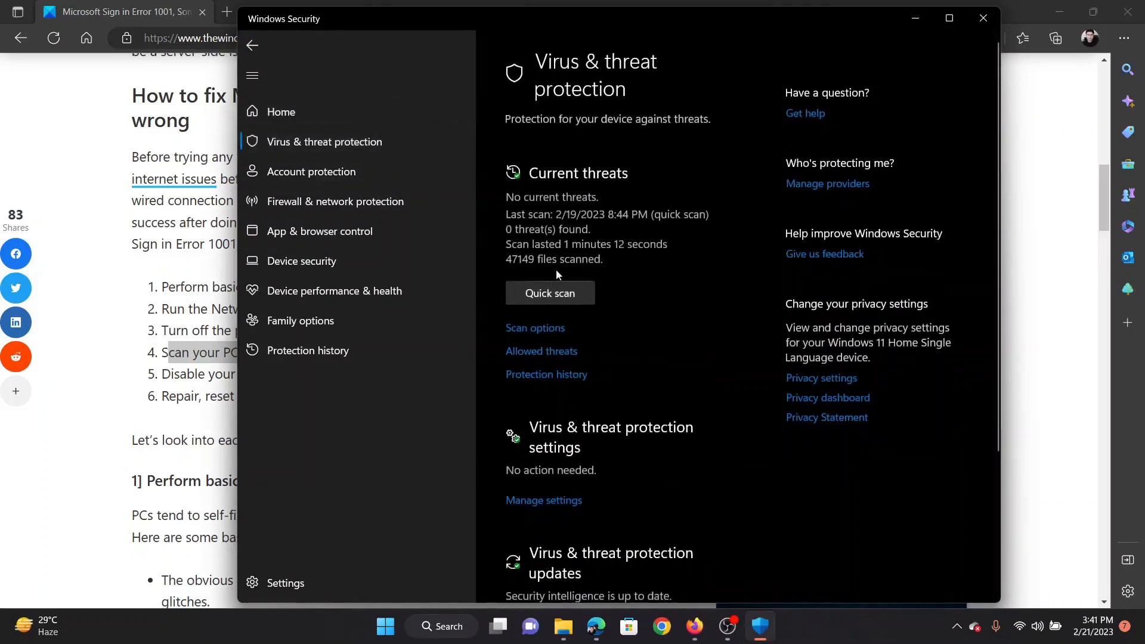
{"action": "left_click", "coordinate": [534, 327]}
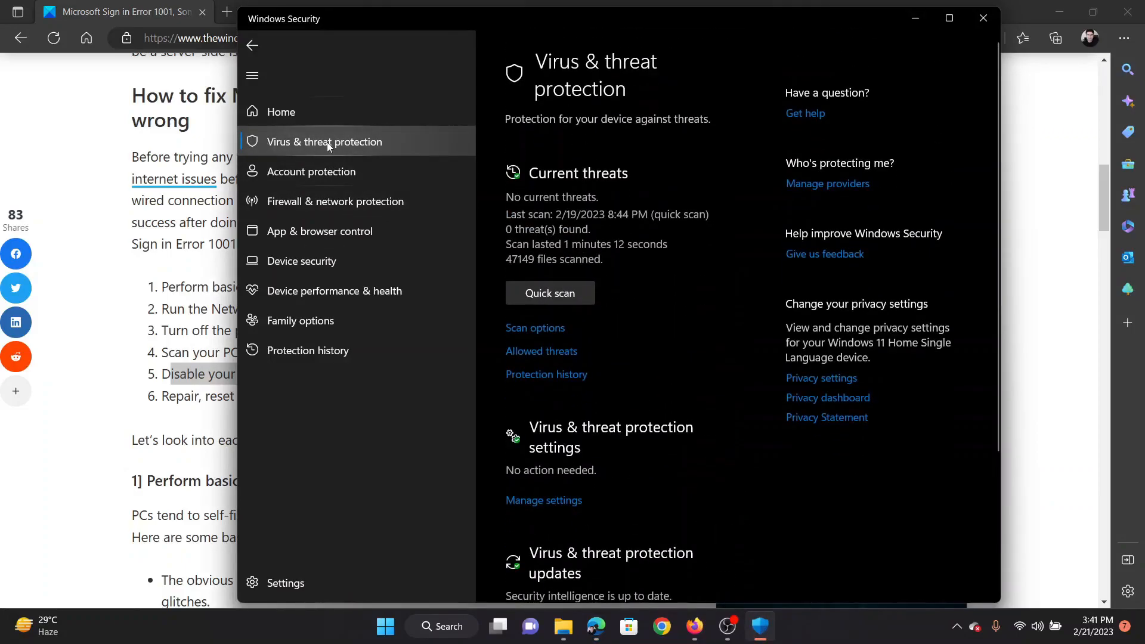
{"action": "scroll", "scroll_direction": "down", "scroll_amount": 3}
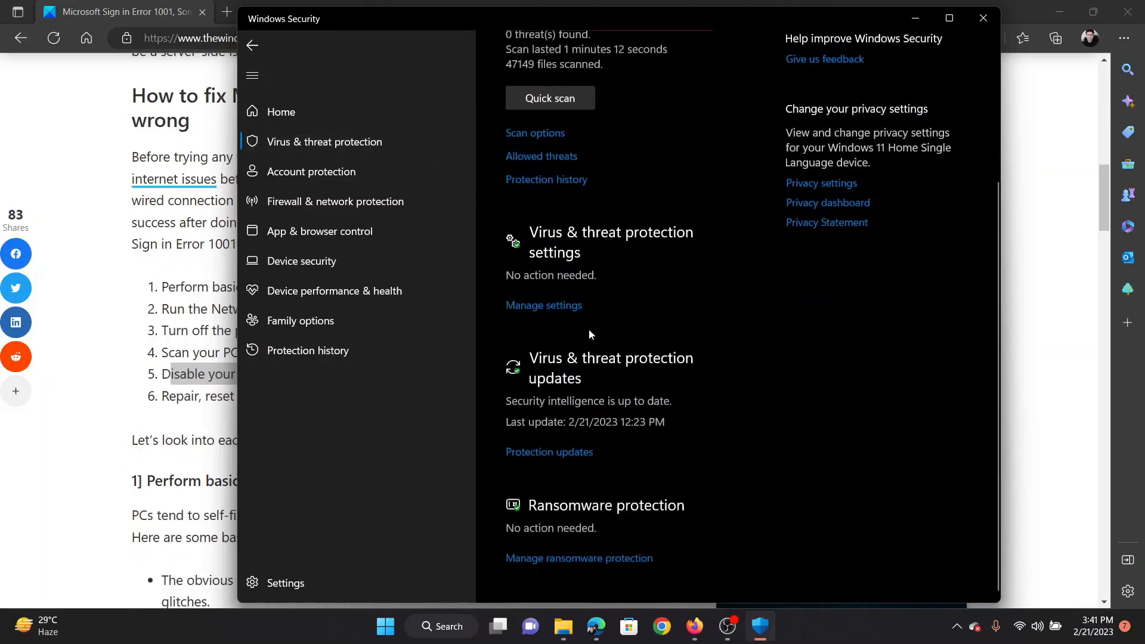
{"action": "left_click", "coordinate": [544, 305]}
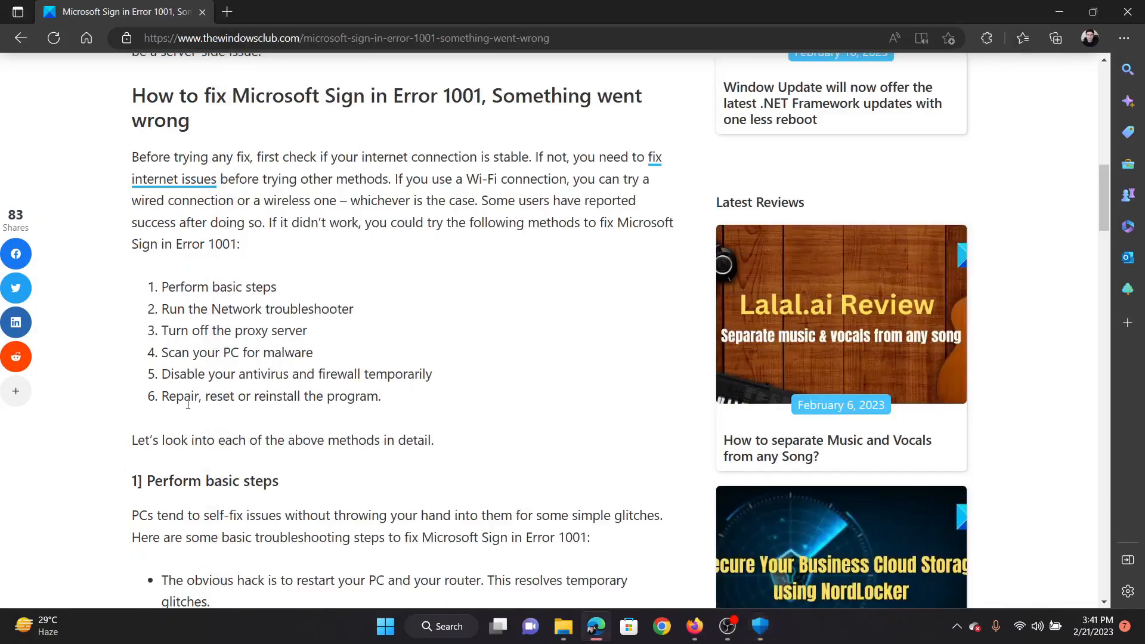
Highlight the repair, reset or reinstall step in the article and bring up the Start quick-link menu
{"action": "left_click_drag", "start_coordinate": [163, 396], "coordinate": [353, 396]}
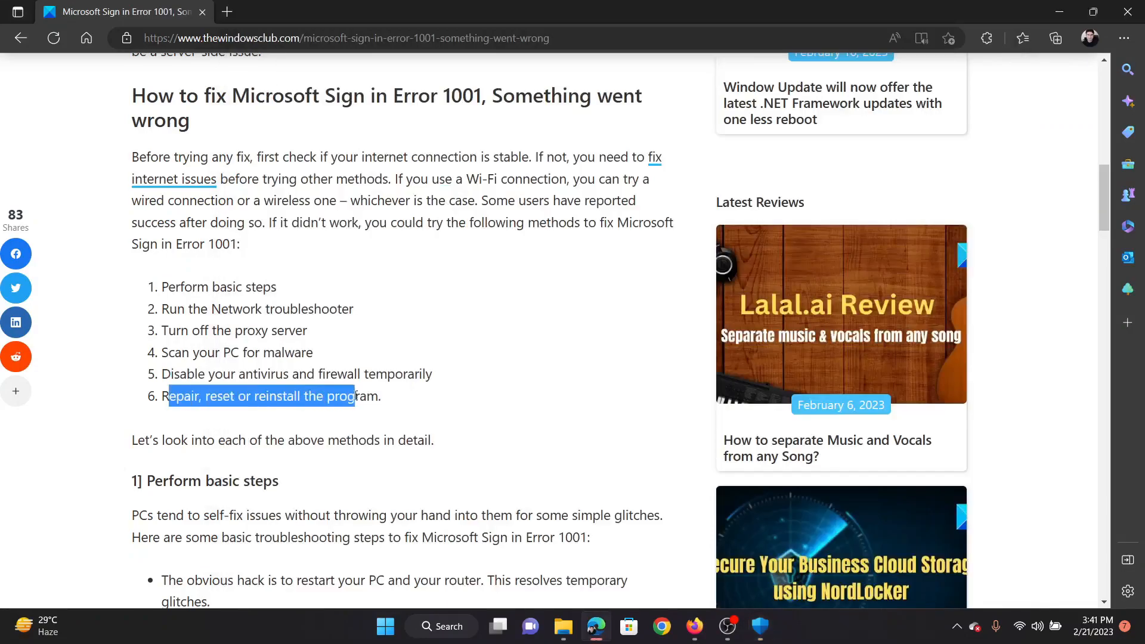
{"action": "left_click", "coordinate": [338, 421]}
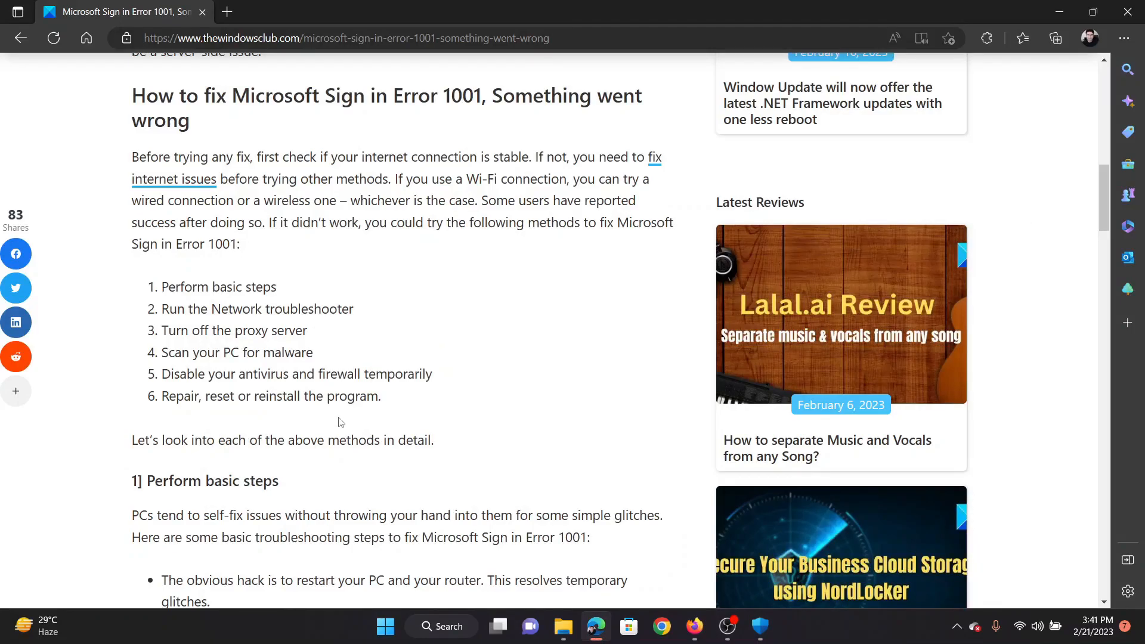
{"action": "right_click", "coordinate": [386, 627]}
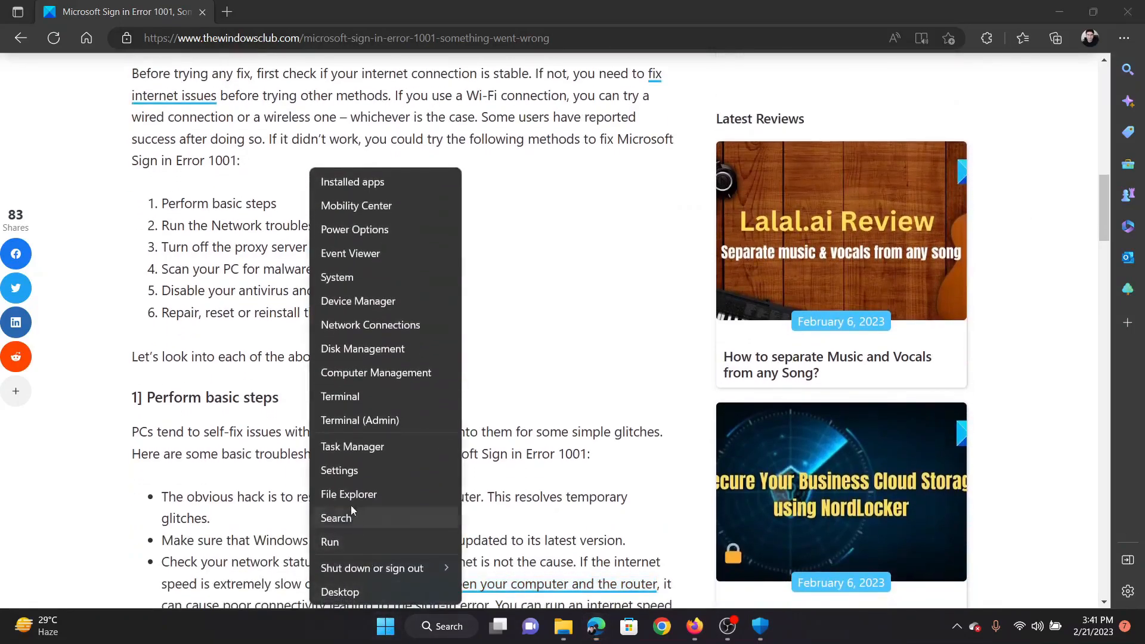
Show Installed apps in Windows Settings, revealing Google Chrome's Modify and Uninstall options, then scroll on
{"action": "left_click", "coordinate": [339, 470]}
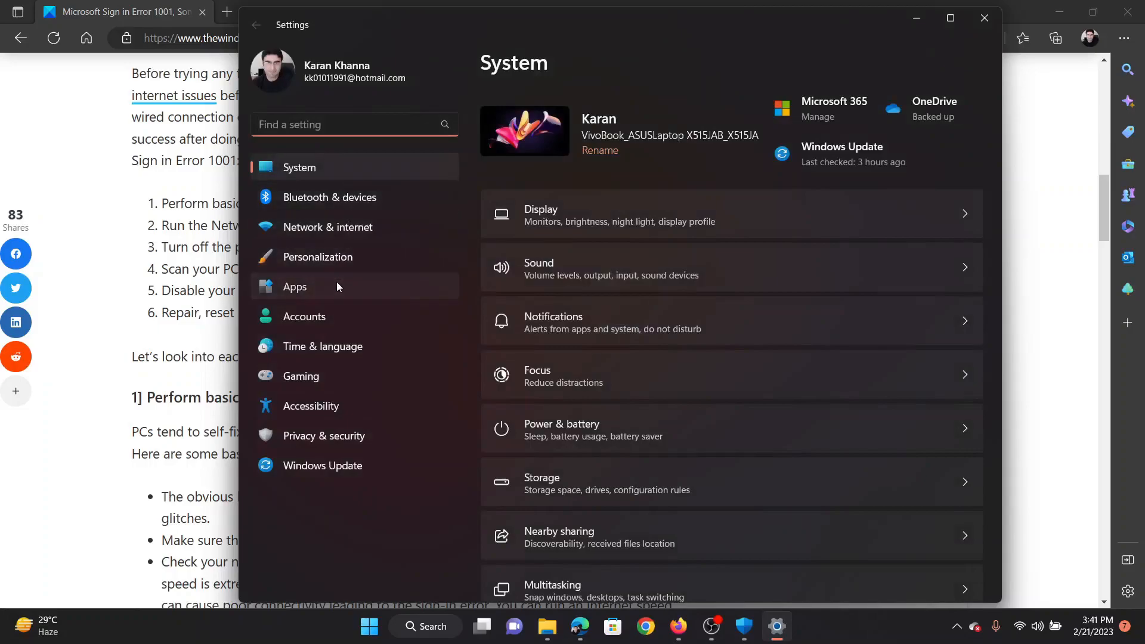
{"action": "left_click", "coordinate": [295, 286]}
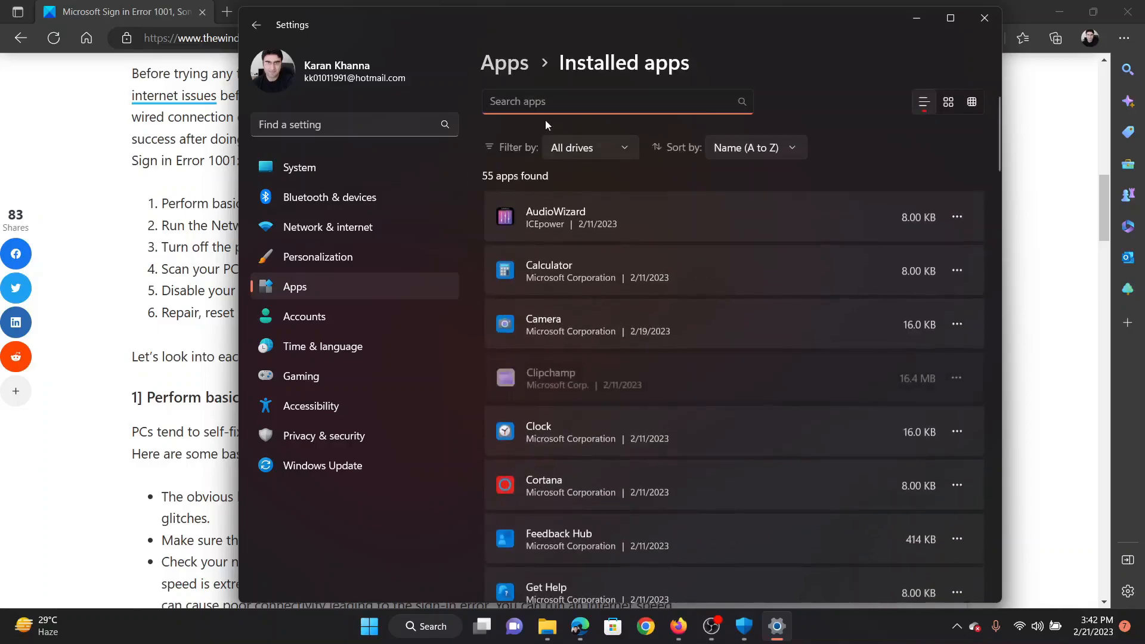
{"action": "mouse_move", "coordinate": [932, 368]}
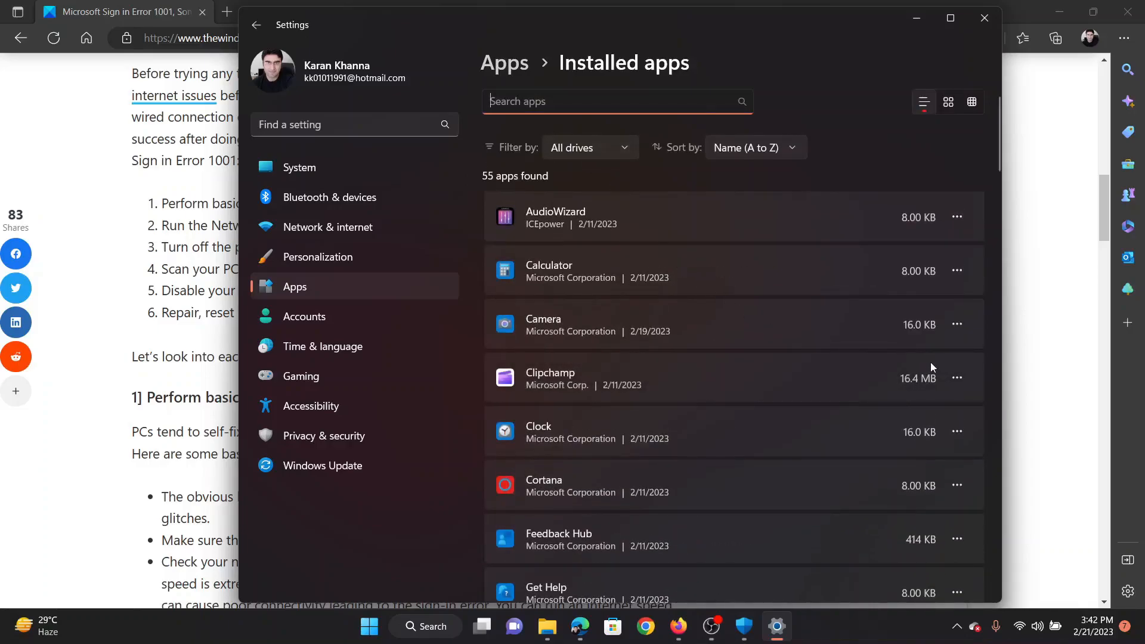
{"action": "scroll", "scroll_direction": "down", "scroll_amount": 3}
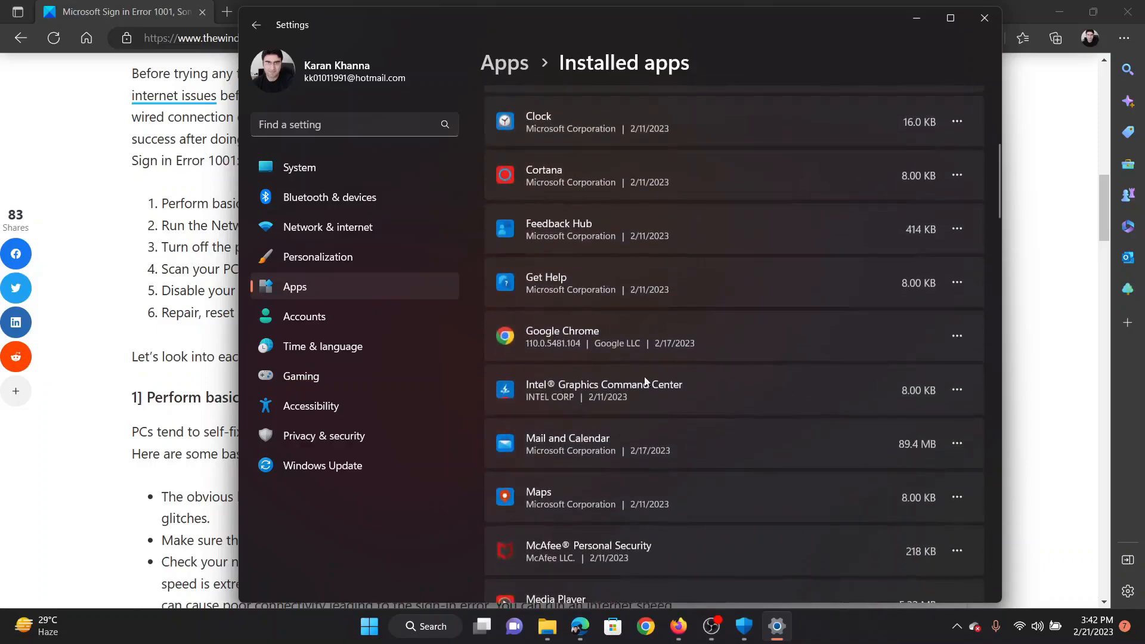
{"action": "left_click", "coordinate": [957, 336]}
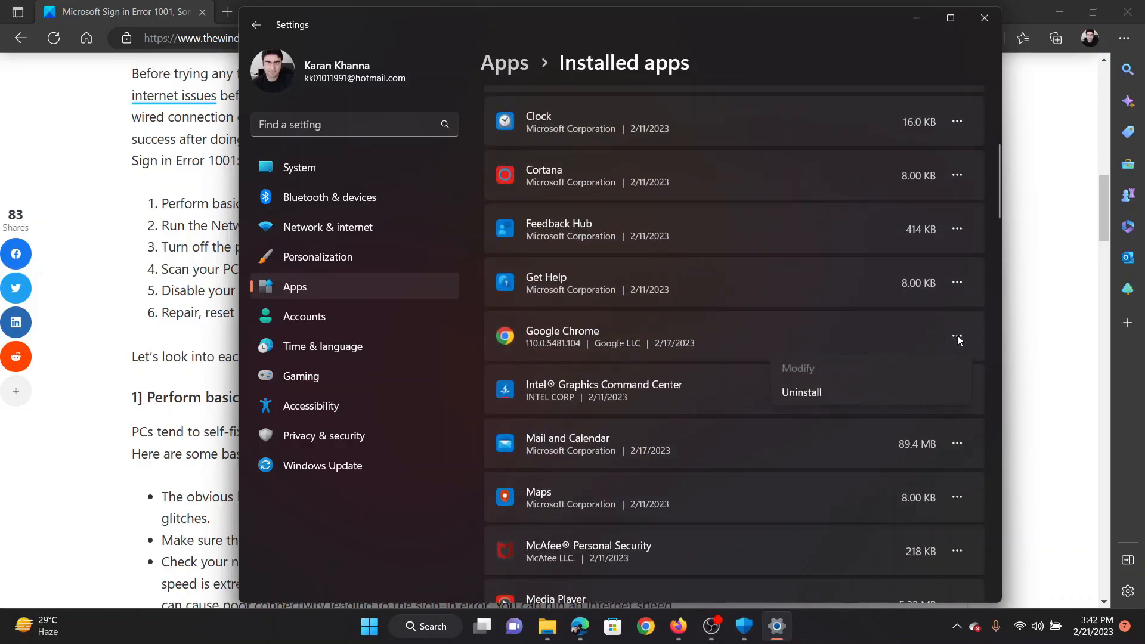
{"action": "mouse_move", "coordinate": [802, 392]}
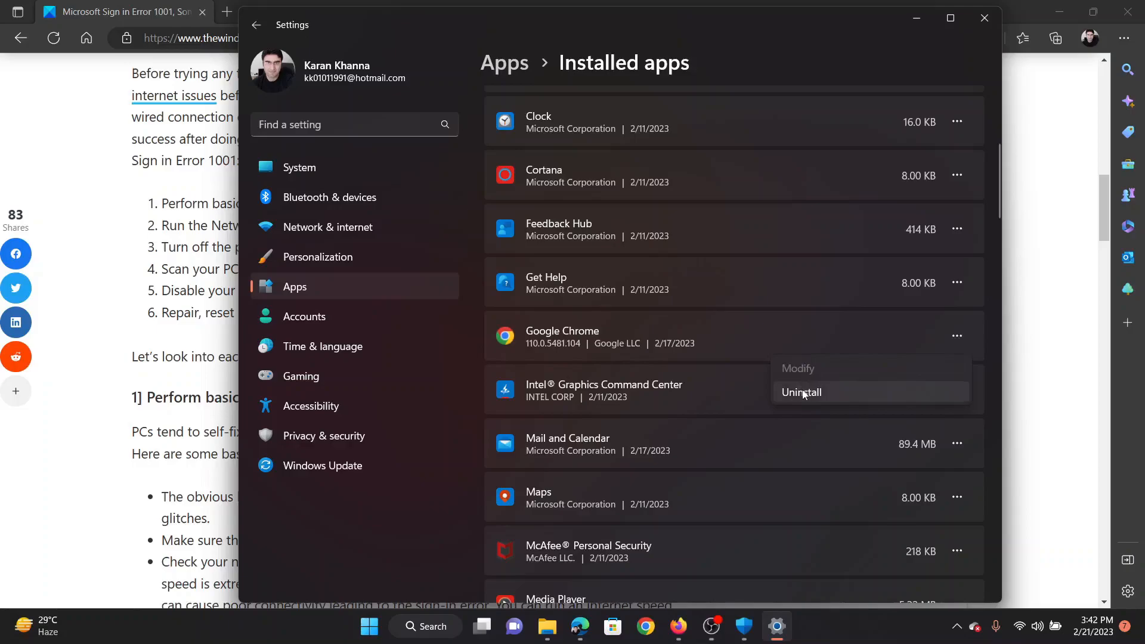
{"action": "mouse_move", "coordinate": [991, 335]}
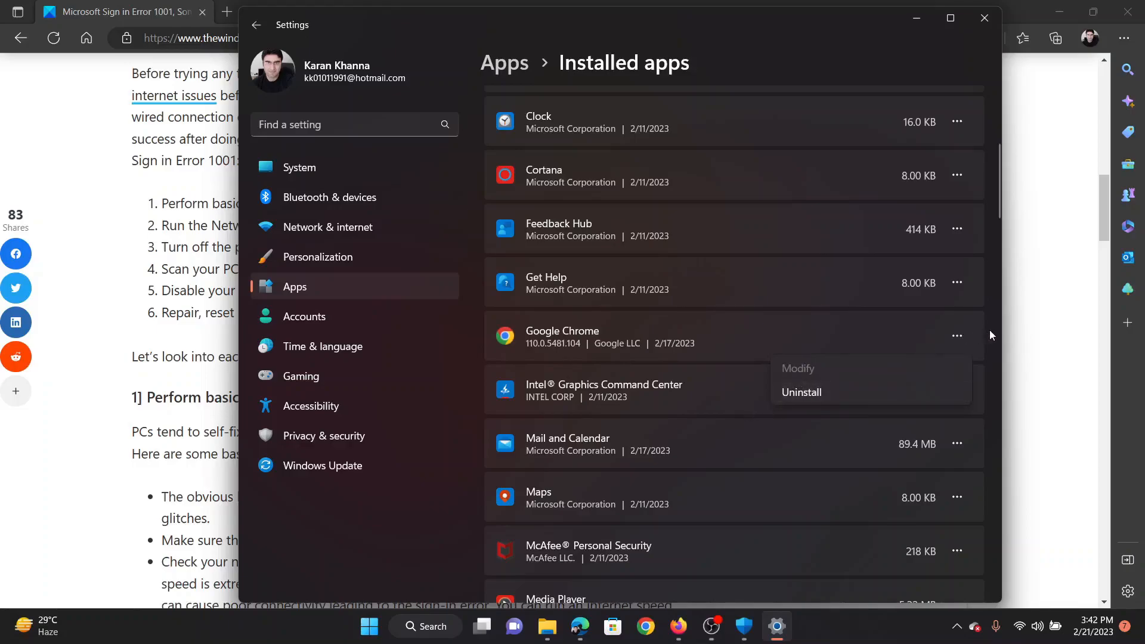
{"action": "scroll", "scroll_direction": "down", "scroll_amount": 3}
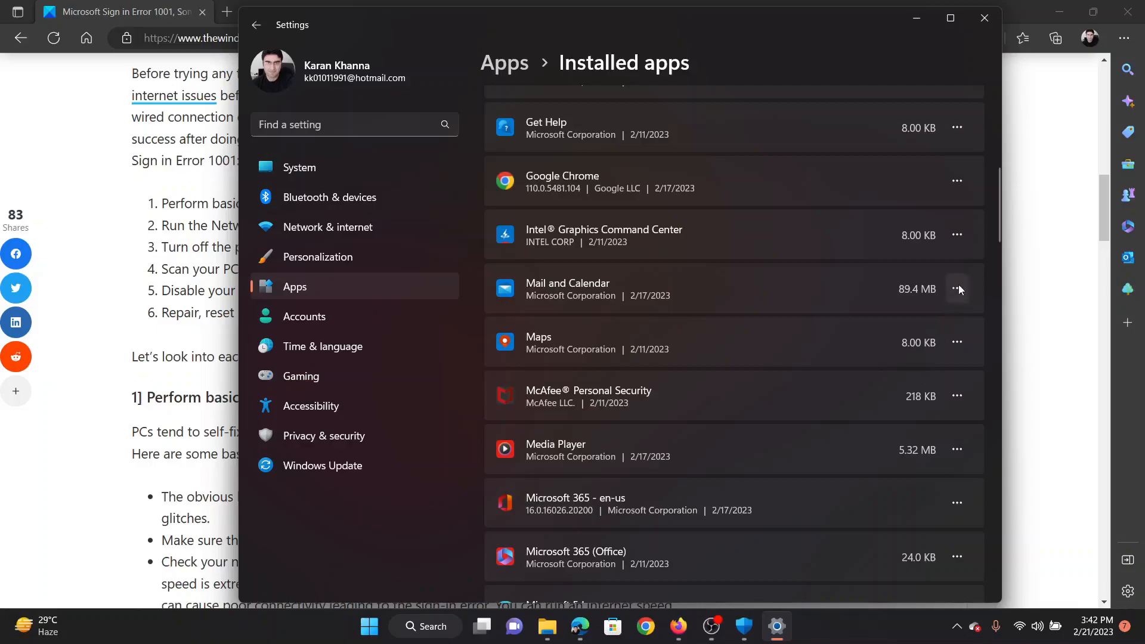
Repair Mail and Calendar from its Advanced options, then return to the article scrolled to its top
{"action": "left_click", "coordinate": [957, 288]}
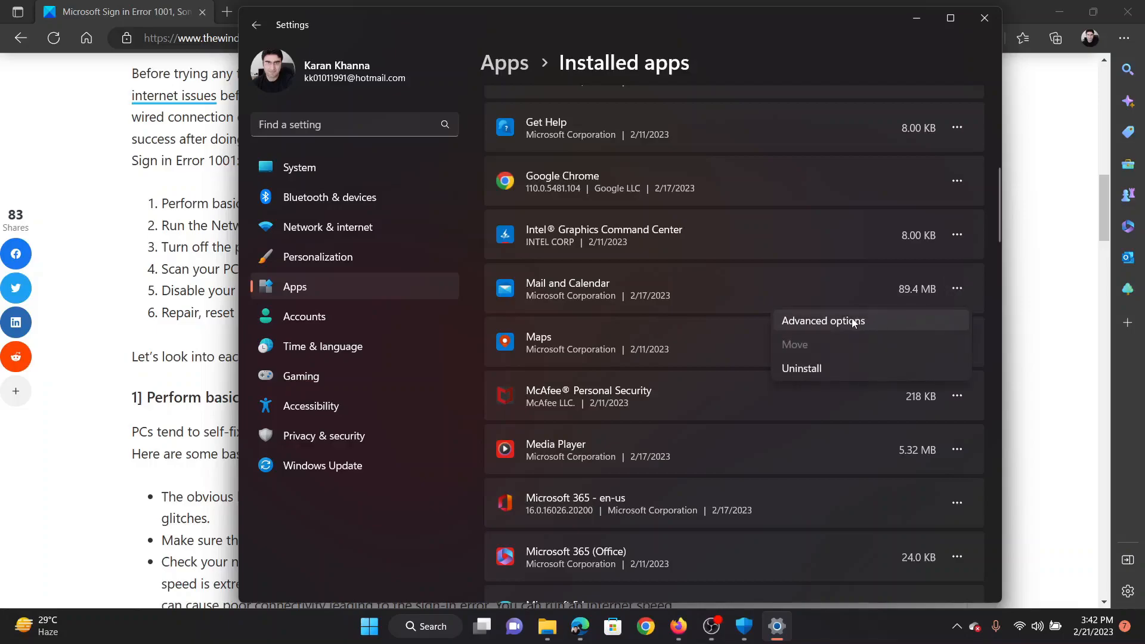
{"action": "left_click", "coordinate": [821, 321]}
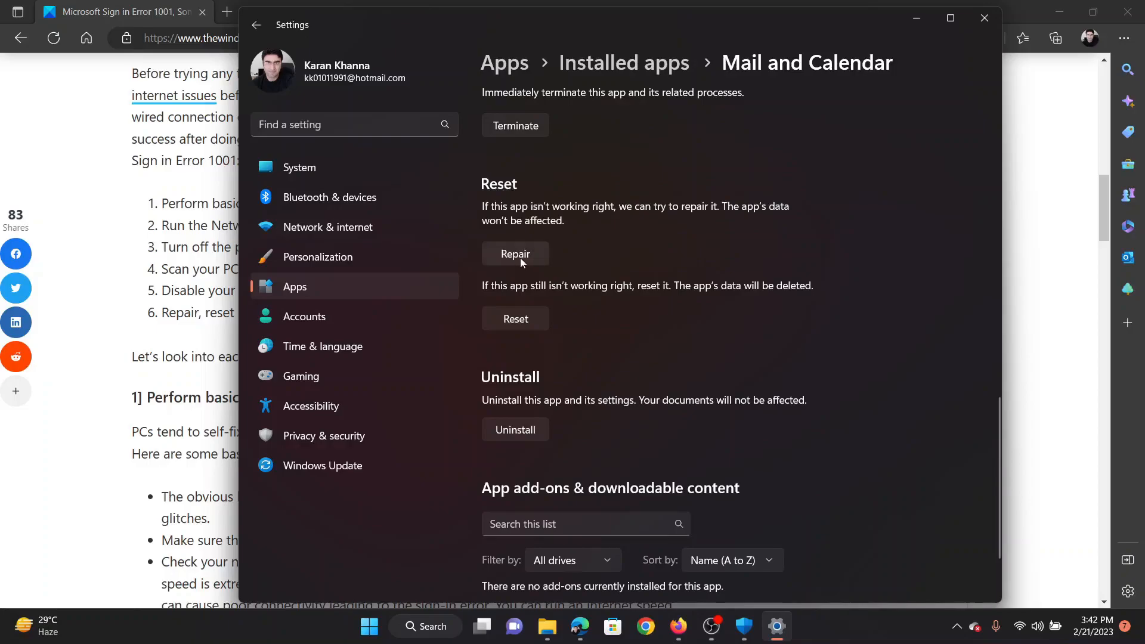
{"action": "mouse_move", "coordinate": [516, 254]}
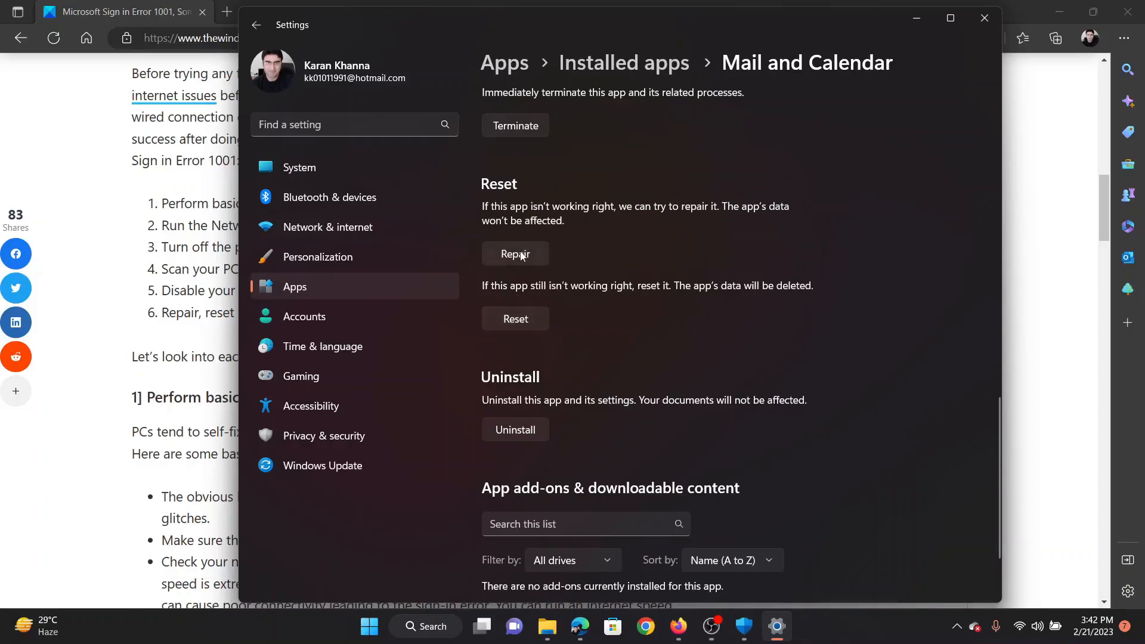
{"action": "left_click", "coordinate": [515, 252]}
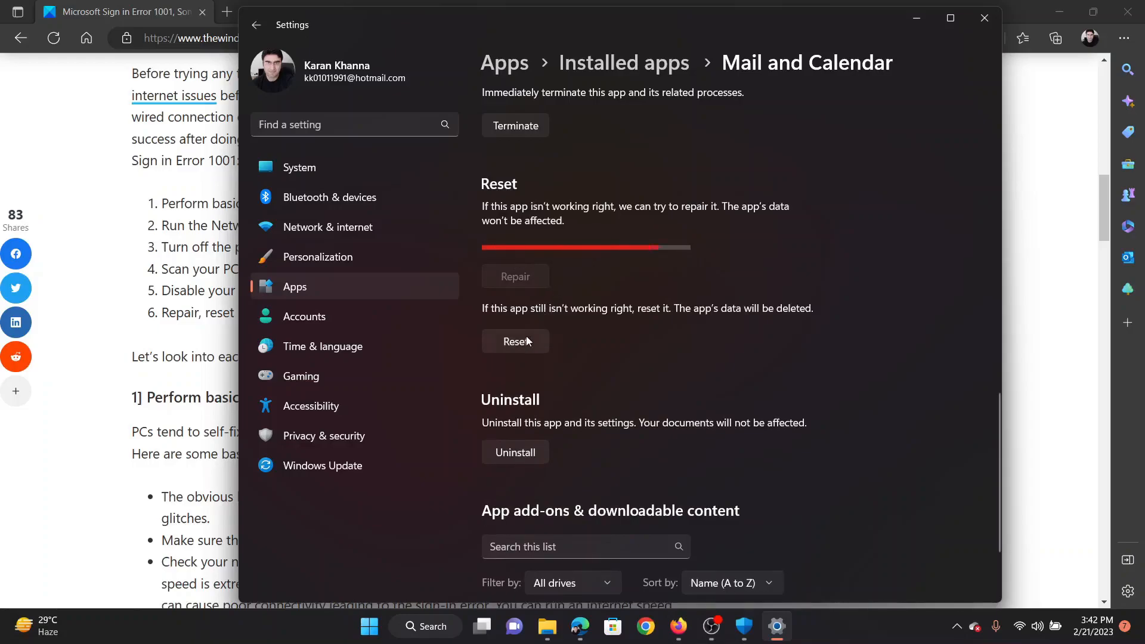
{"action": "left_click", "coordinate": [515, 342]}
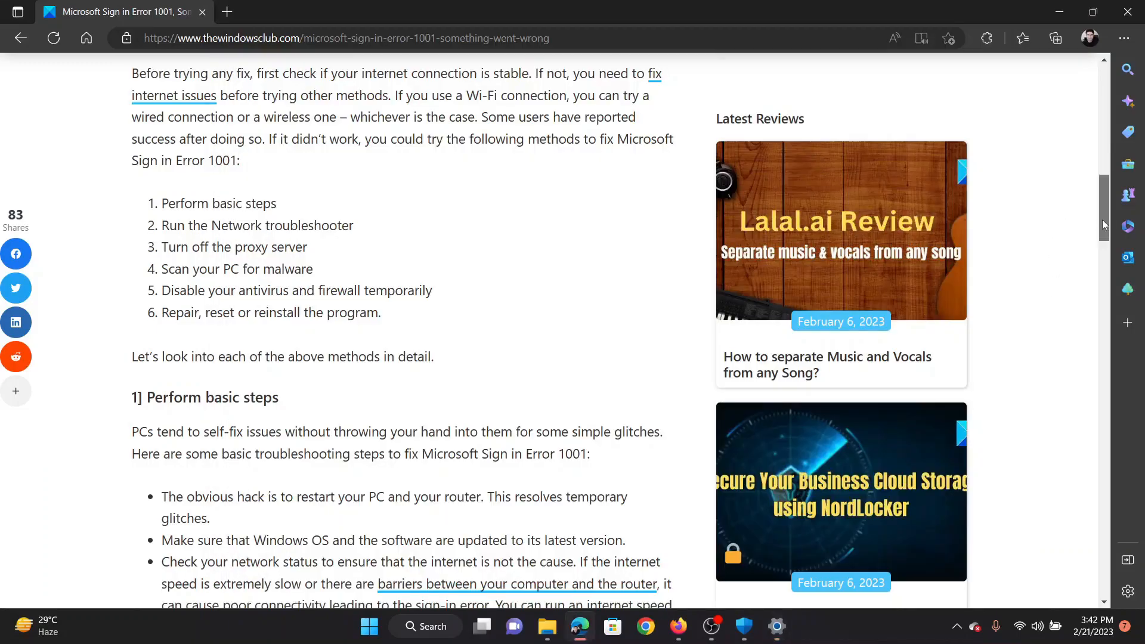
{"action": "scroll", "scroll_direction": "up", "scroll_amount": 3}
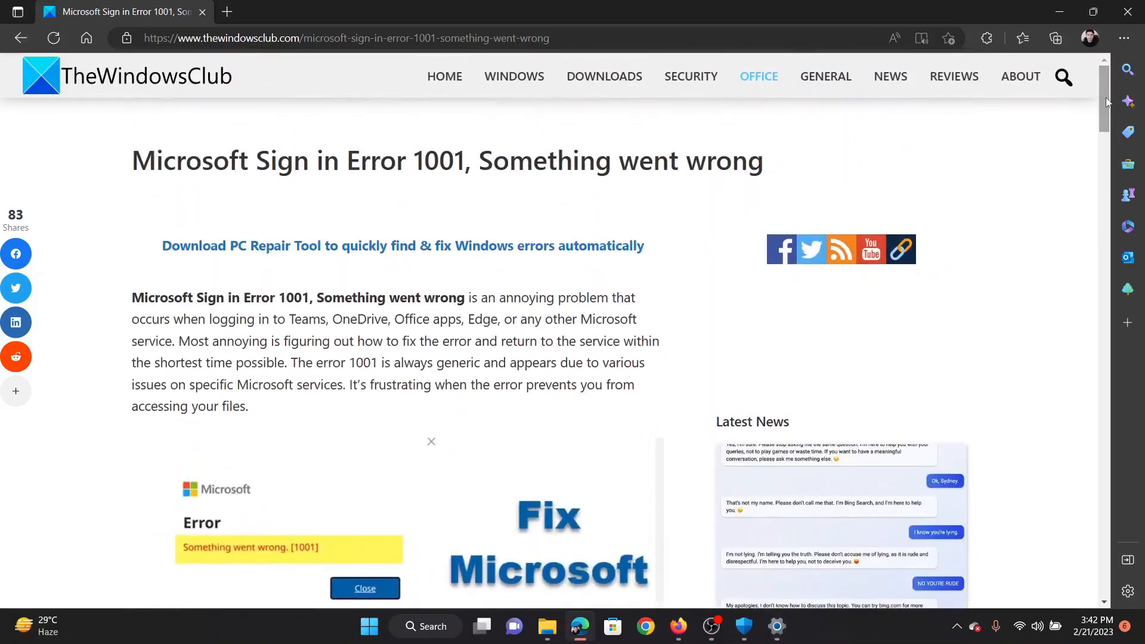